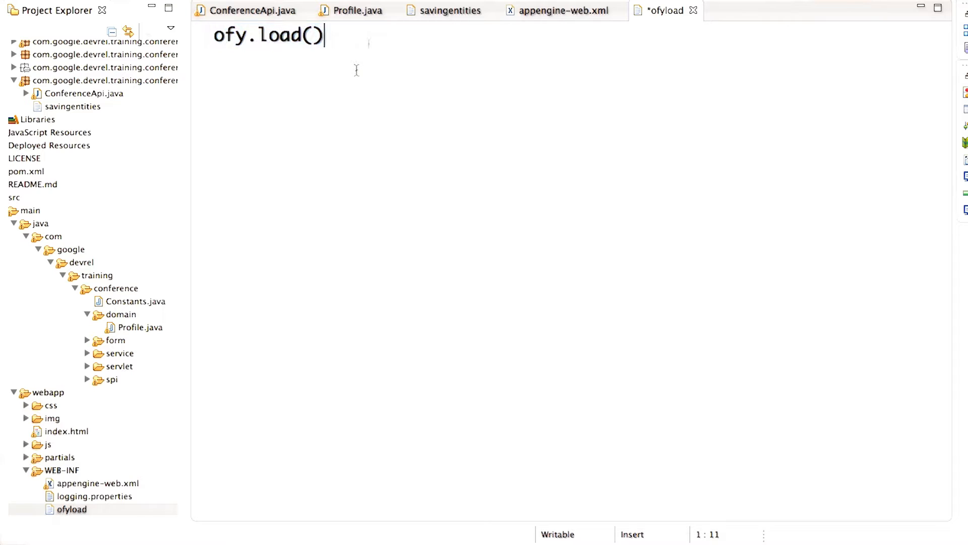
pyautogui.moveTo(369, 44)
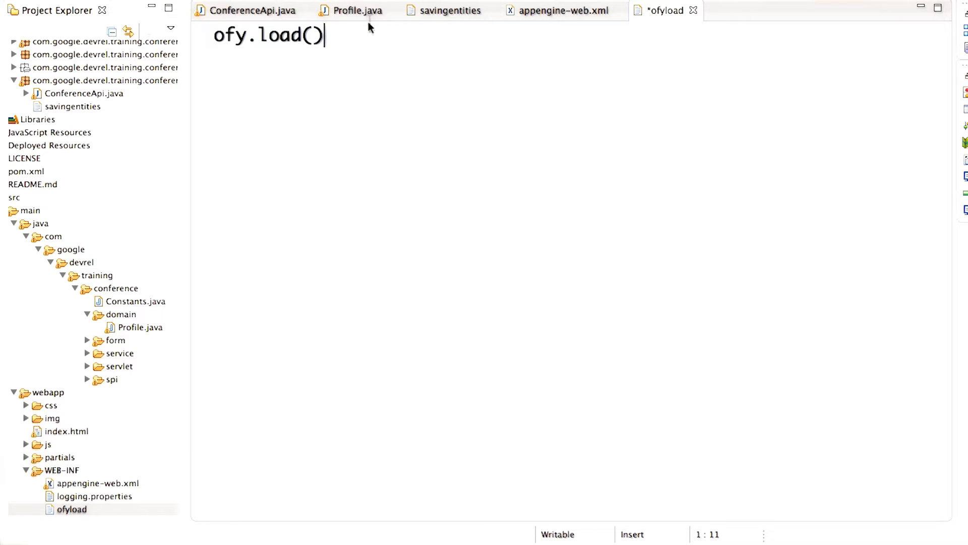
# Write 'Entity entity = ofy().load().key(key).now();' as the scratch load statement
pyautogui.write('Entity entity = ofy().load().key(key).now();')
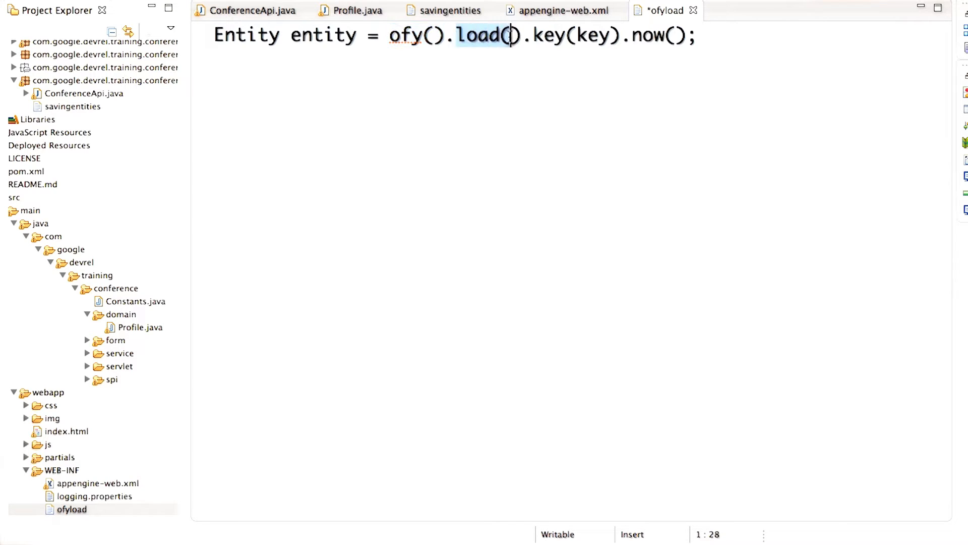
pyautogui.press('Right')
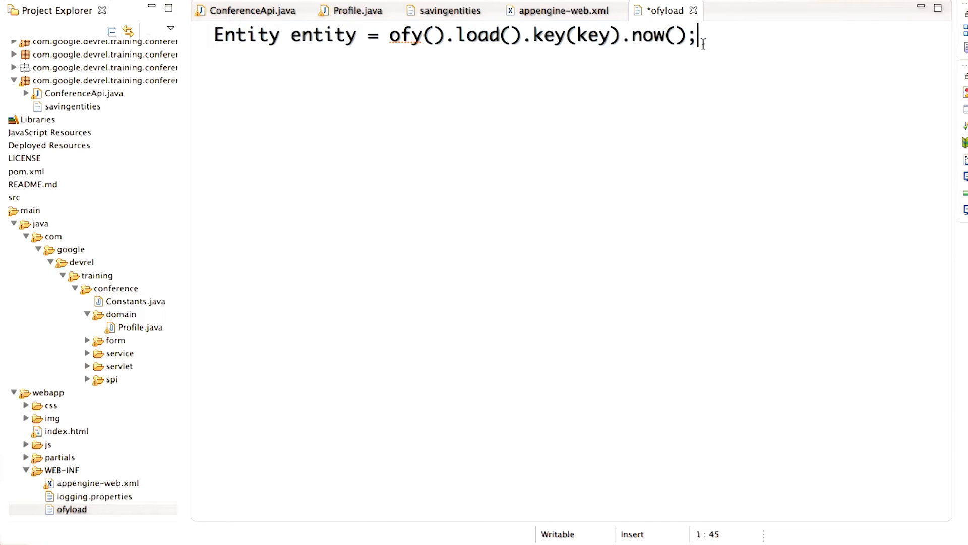
# Add 'String userId = user.getUserId();' and 'Key key = Key.create(Entity.class, userId);' above the load line
pyautogui.write('String userId = user.getUserId();')
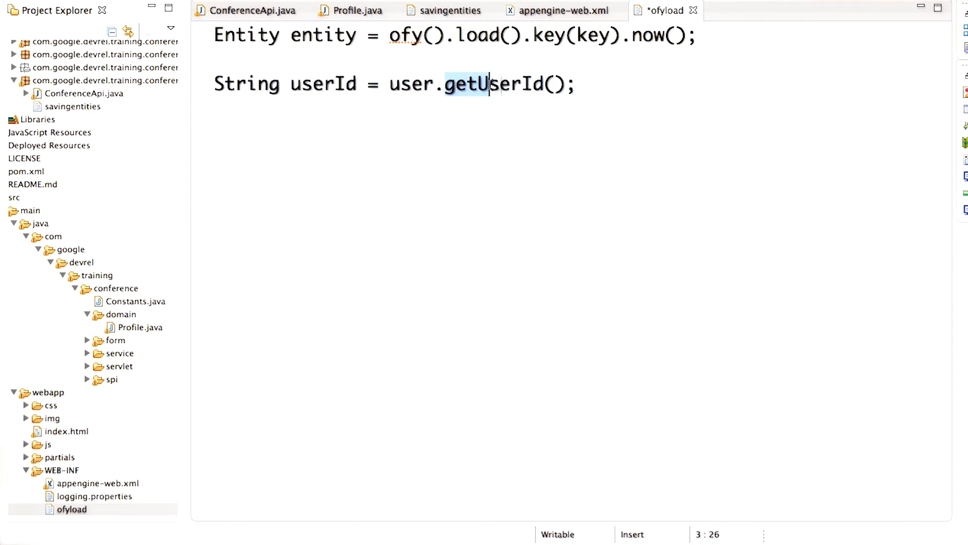
pyautogui.write('Key key = Key.create(Entity.class, userId);')
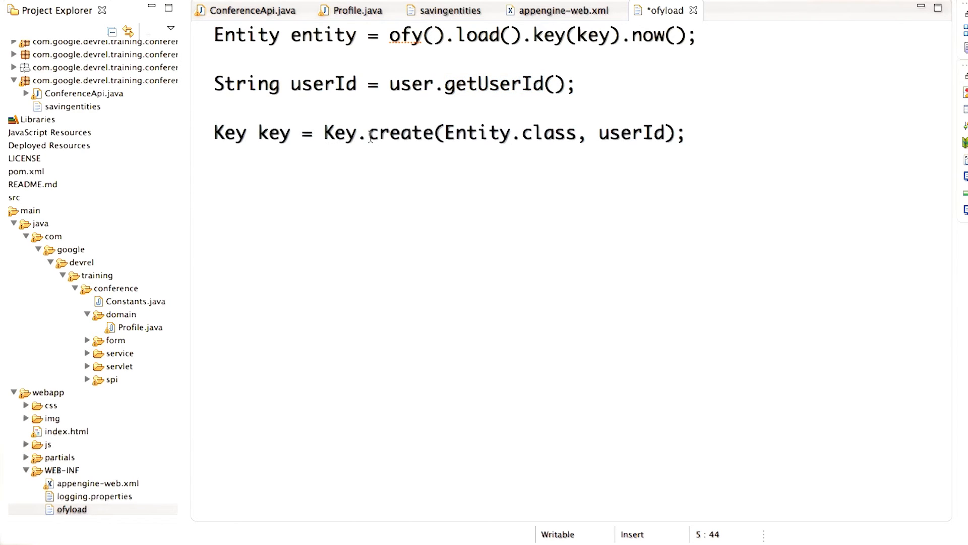
pyautogui.doubleClick(402, 132)
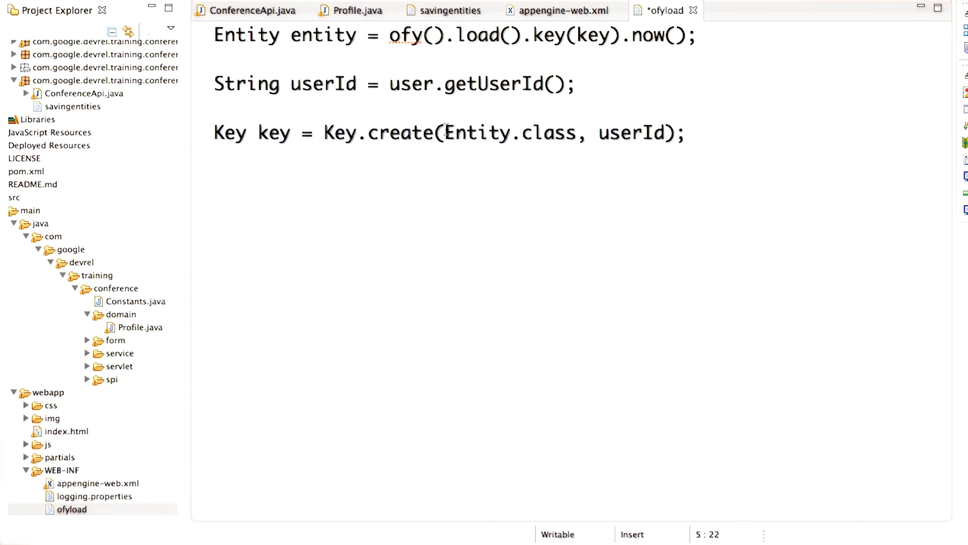
pyautogui.doubleClick(474, 133)
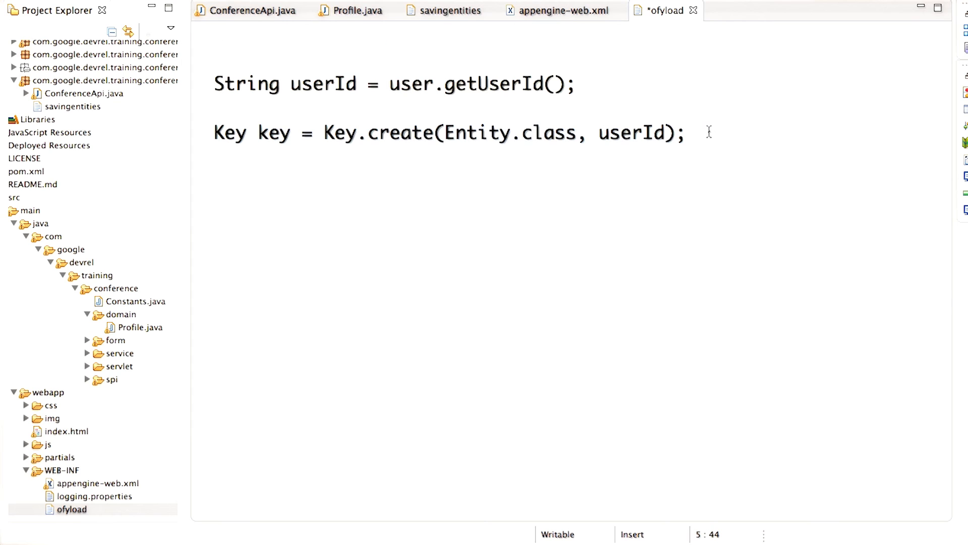
# Place the ofy().load().key(key).now() statement last, then bring up getProfile in ConferenceApi.java
pyautogui.write('Entity entity = ofy().load().key(key).now();')
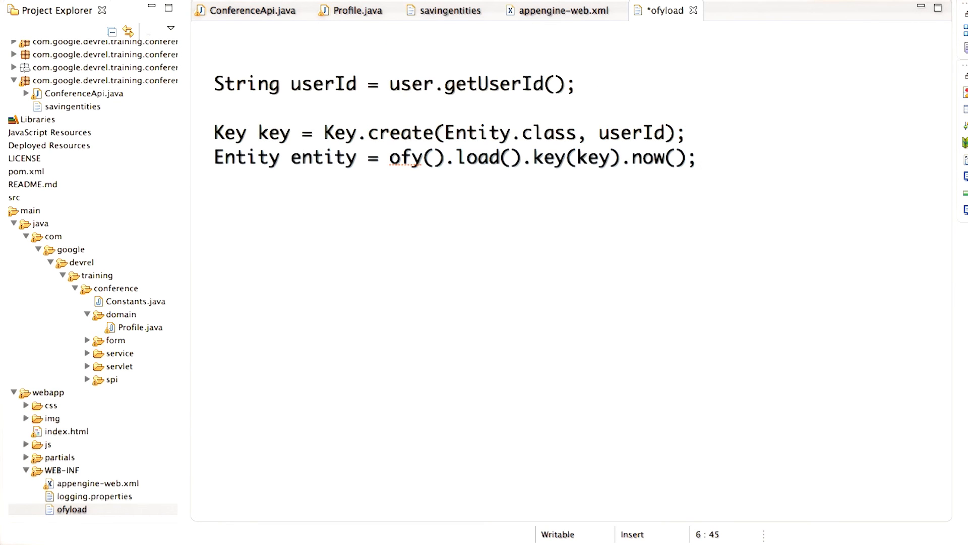
pyautogui.click(247, 10)
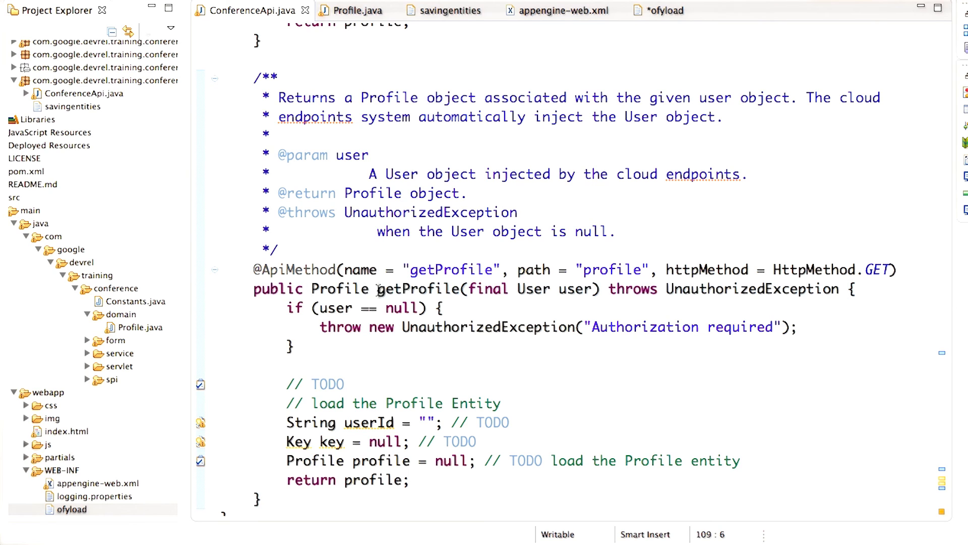
pyautogui.doubleClick(422, 289)
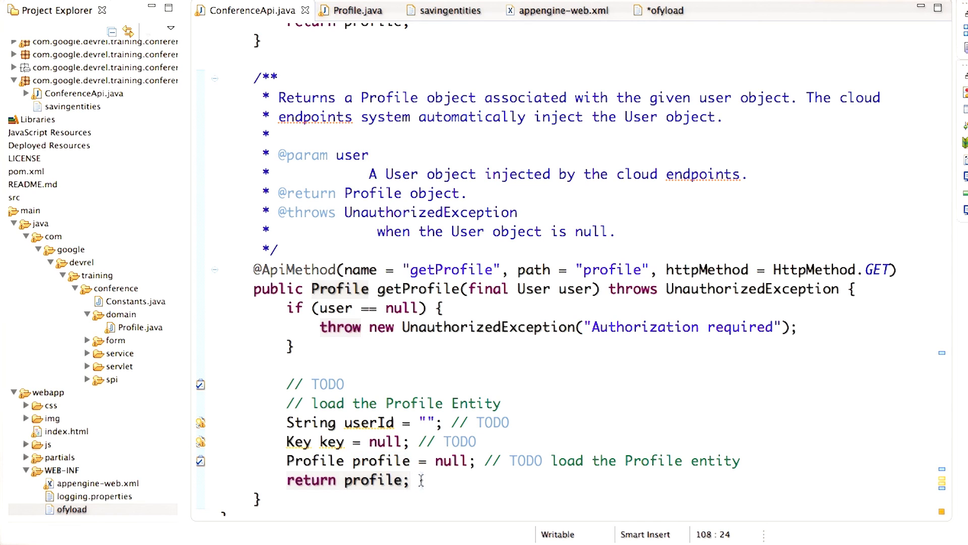
pyautogui.click(411, 480)
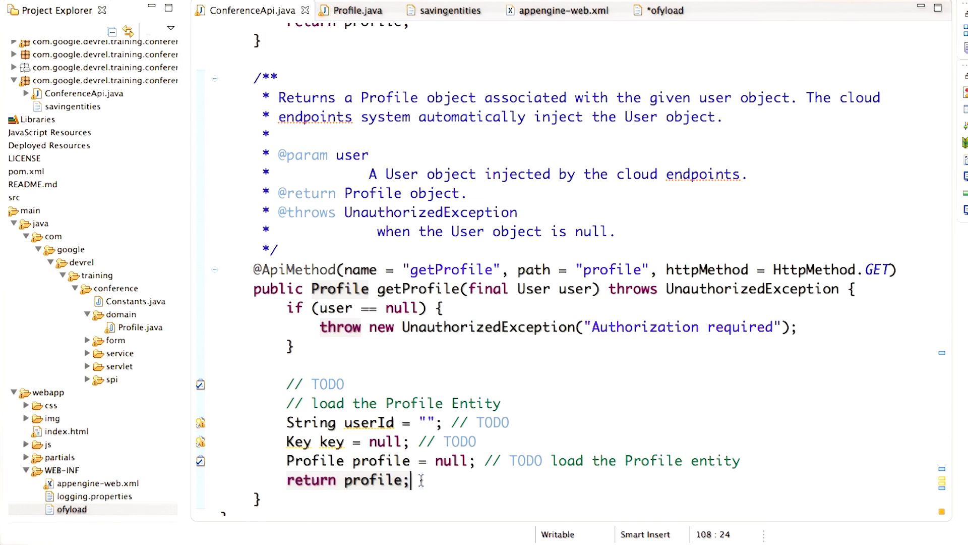